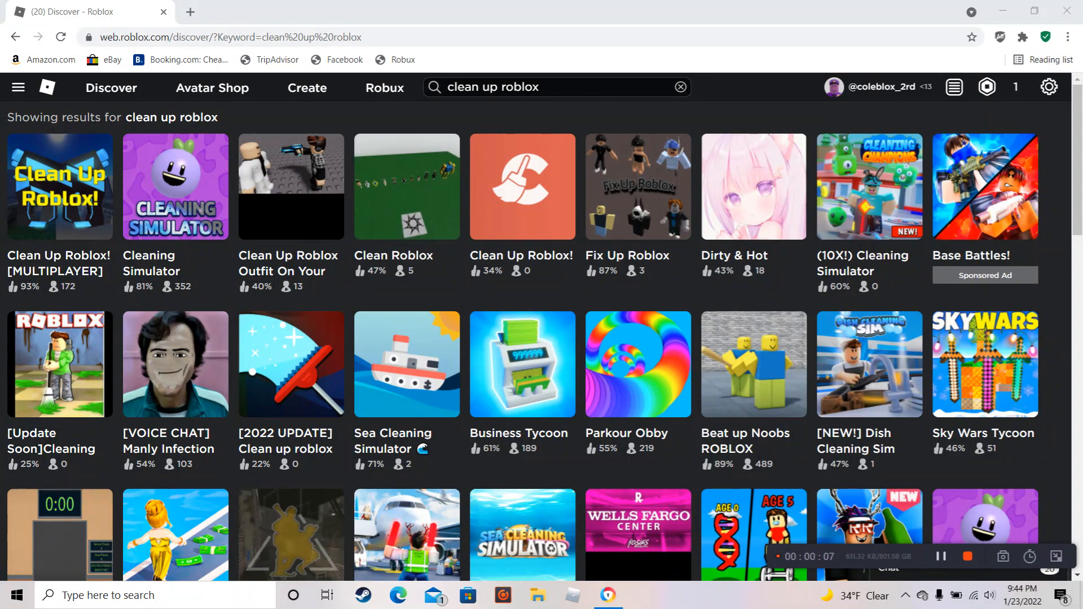
Step: Open the Clean Up Roblox! [MULTIPLAYER] tile from the search results and skim its description
click(60, 187)
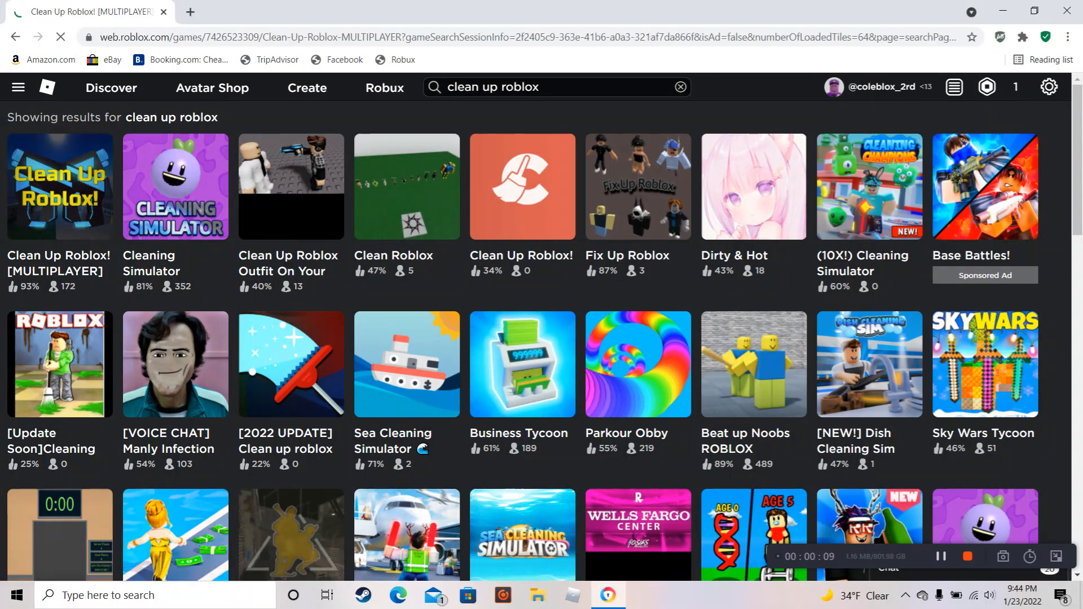
click(59, 188)
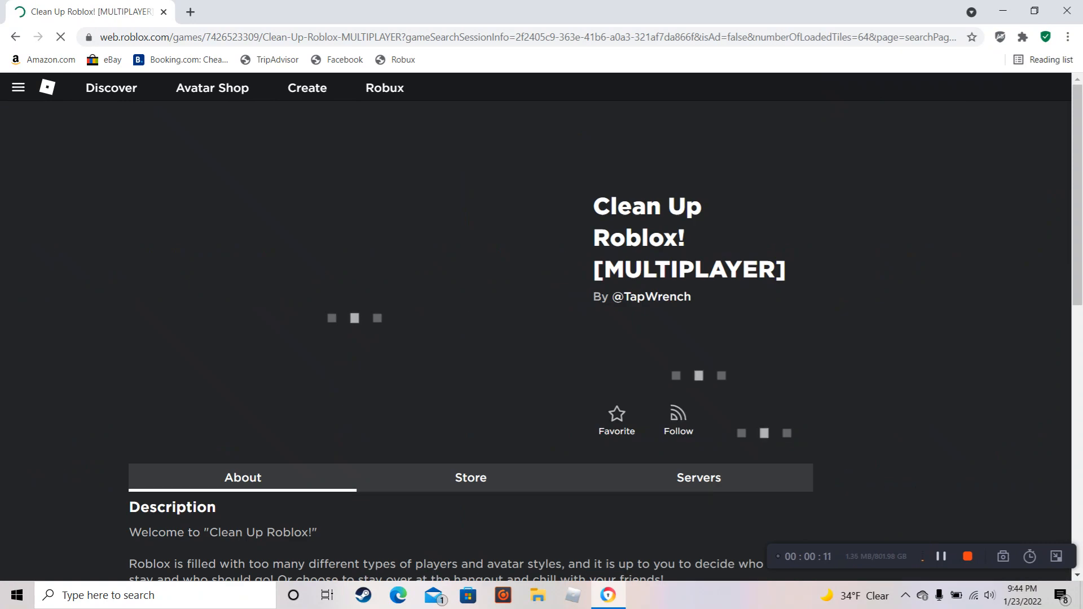
scroll(down, 3)
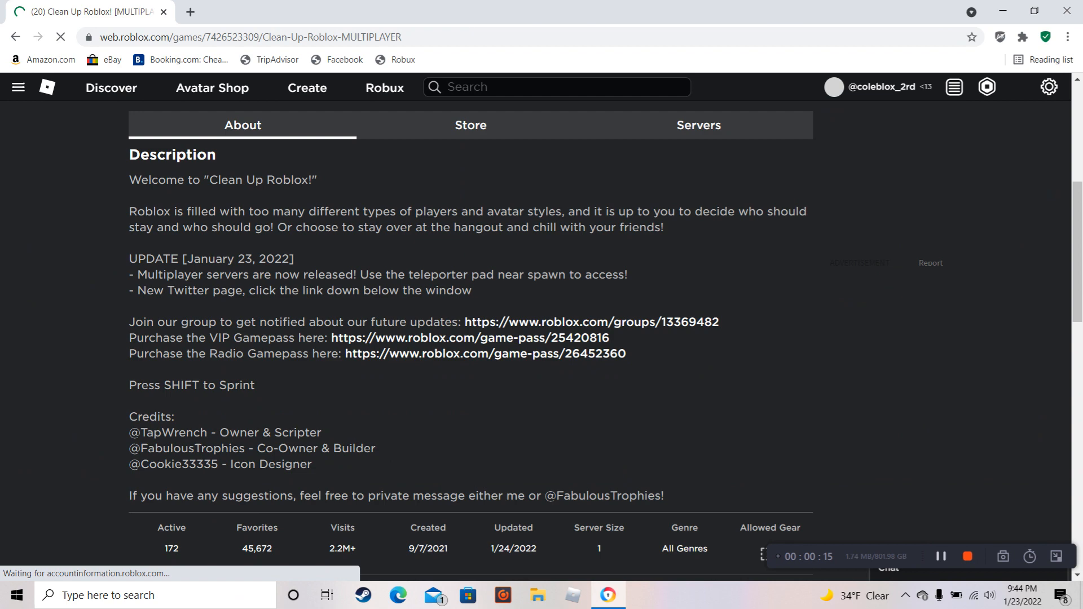
scroll(up, 3)
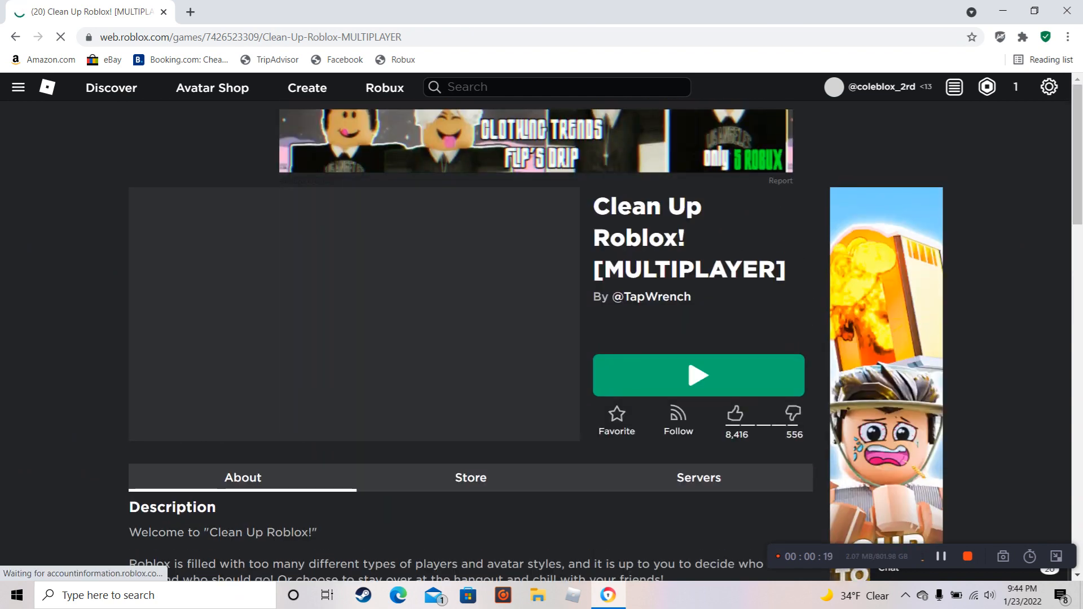
Step: Launch the game with Play and dismiss the 'Download and Install Roblox' popup
click(698, 374)
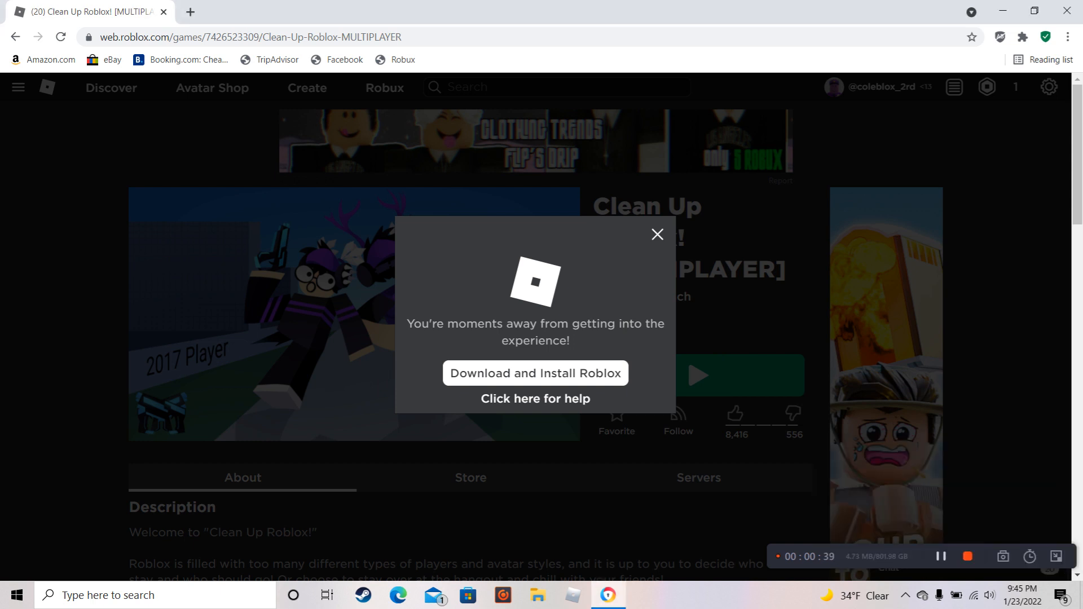
click(656, 235)
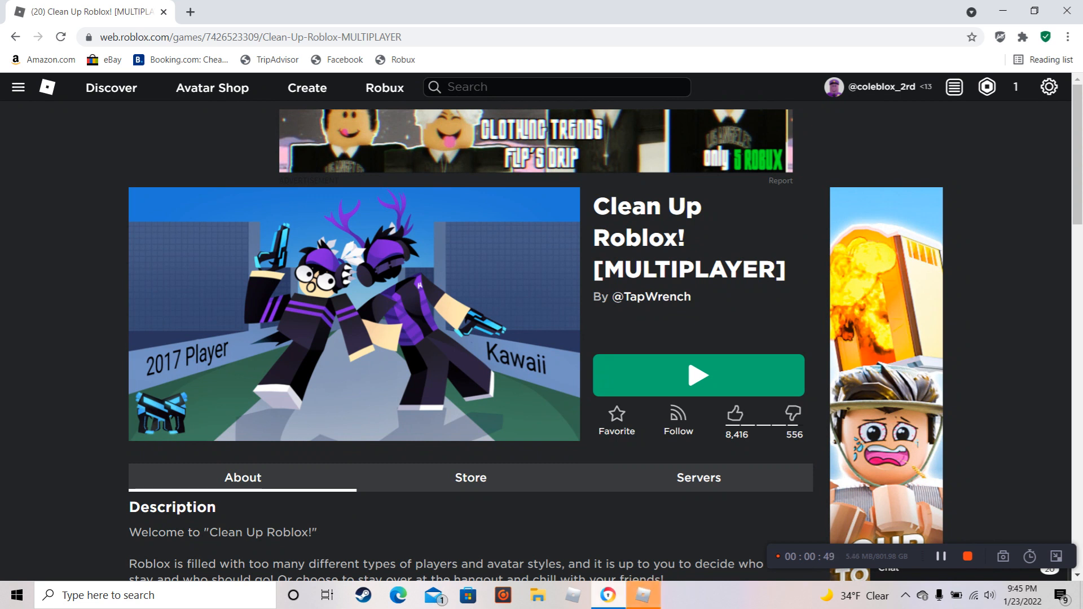
click(697, 374)
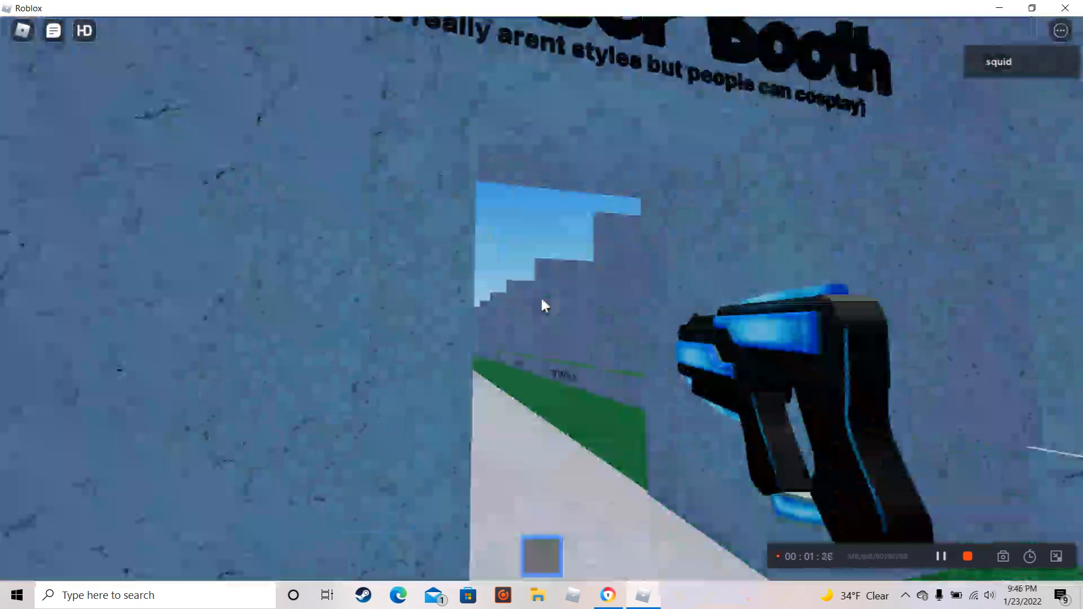
mouse_move(543, 306)
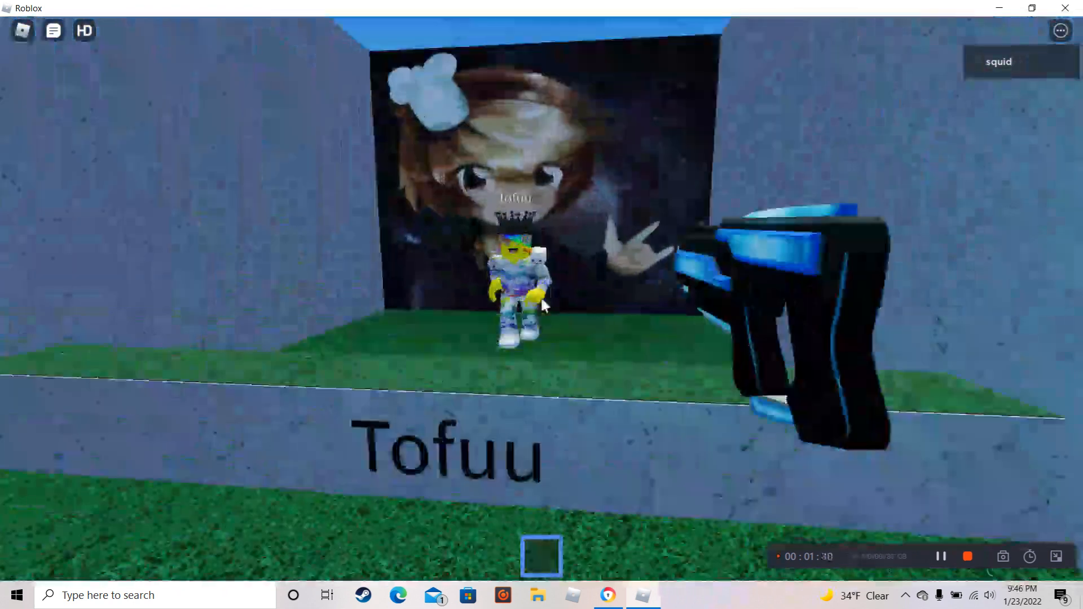
mouse_move(547, 307)
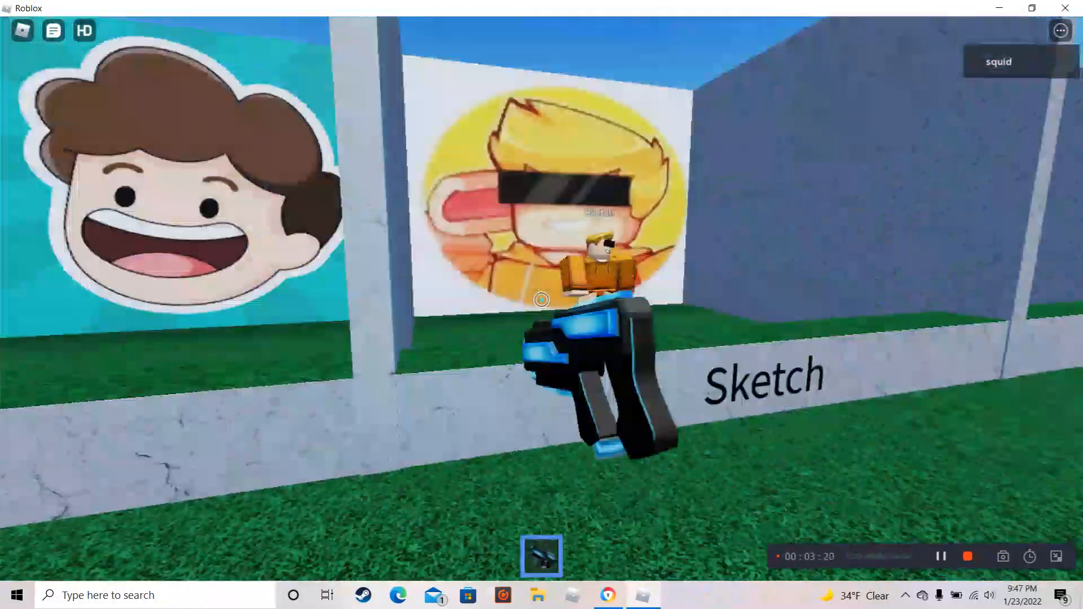
mouse_move(541, 300)
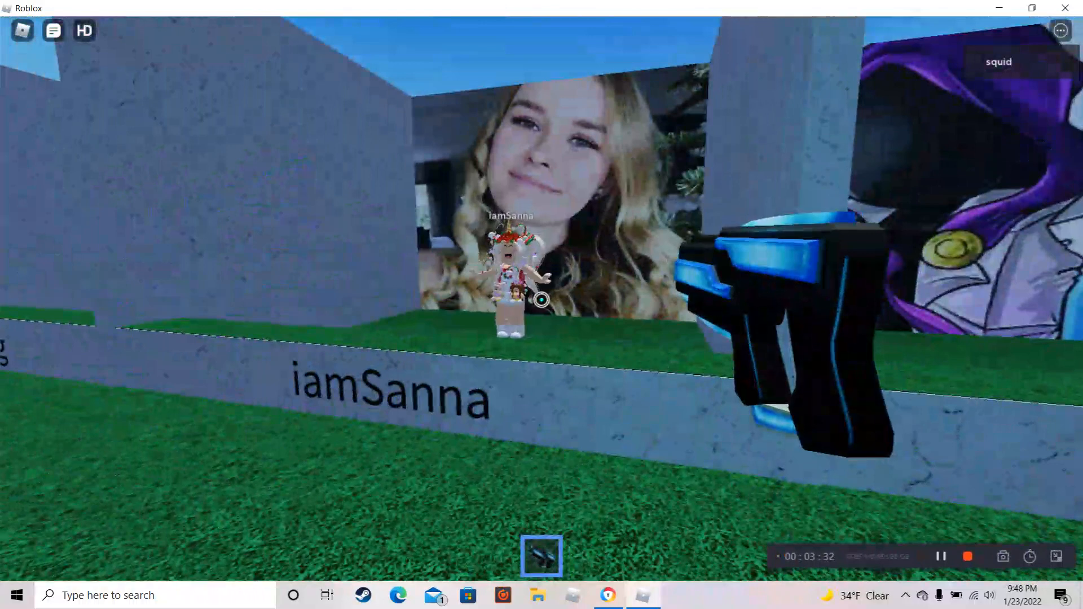
Step: Bring up the Roblox in-game menu with Esc before minimizing the game window
key(Escape)
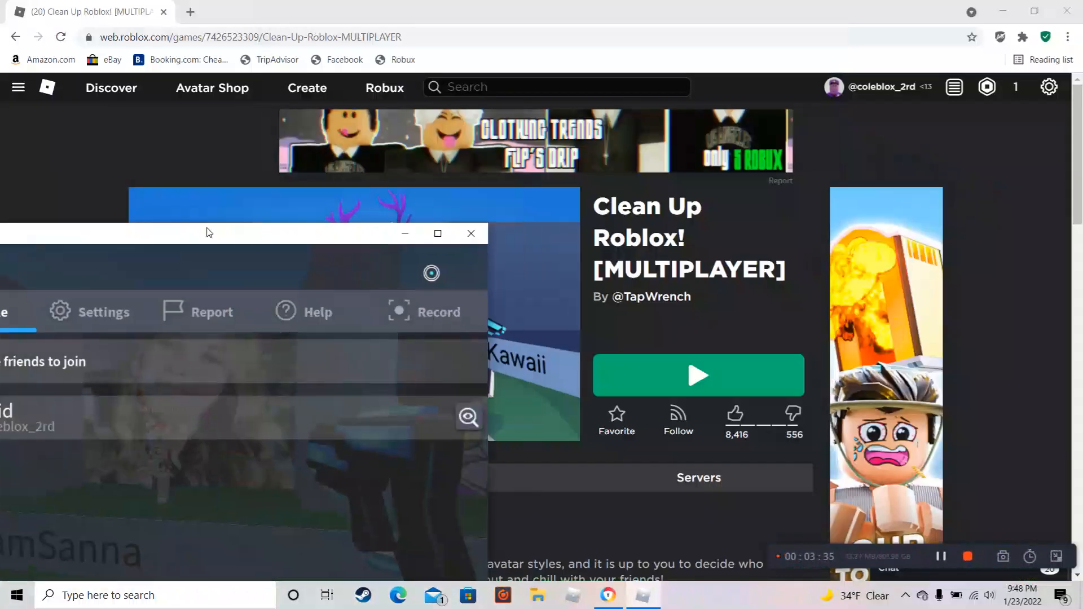
Step: Start a new Chrome tab for youtube.com next to the game page
click(358, 11)
text(youtube.com)
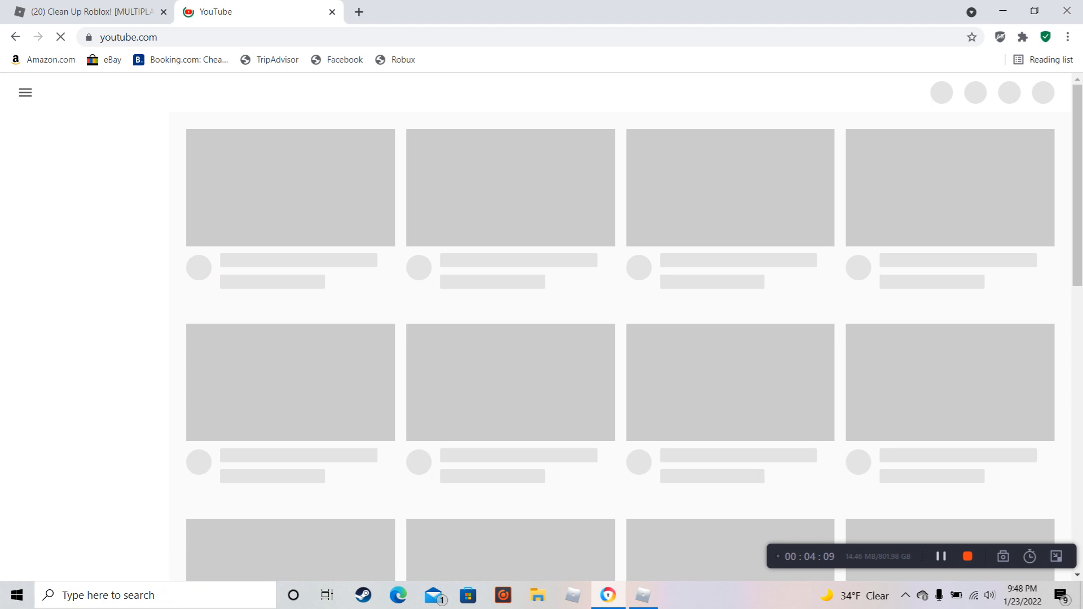
Step: Close the YouTube tab, leaving only the Clean Up Roblox! game page
click(1034, 10)
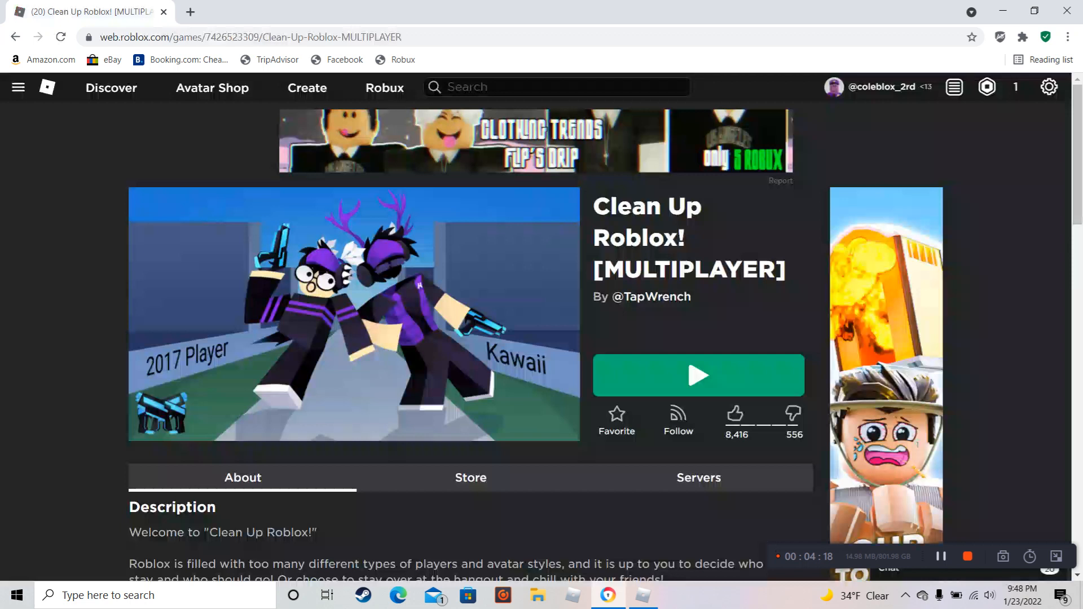
Step: Restore the Roblox game window from the taskbar, back at the iamSanna booth
click(189, 12)
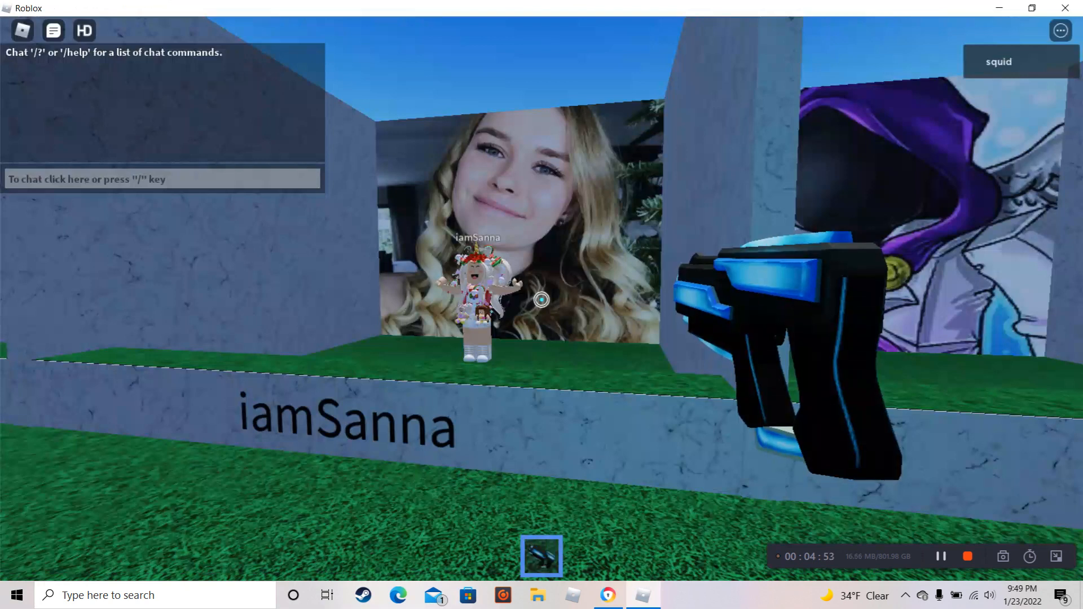
click(17, 595)
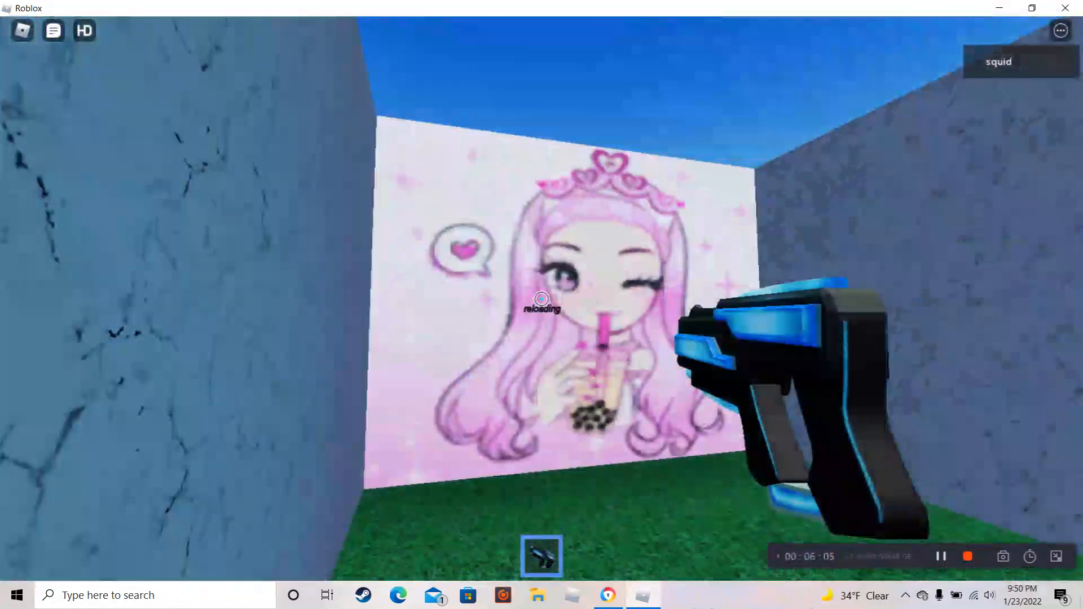
mouse_move(541, 300)
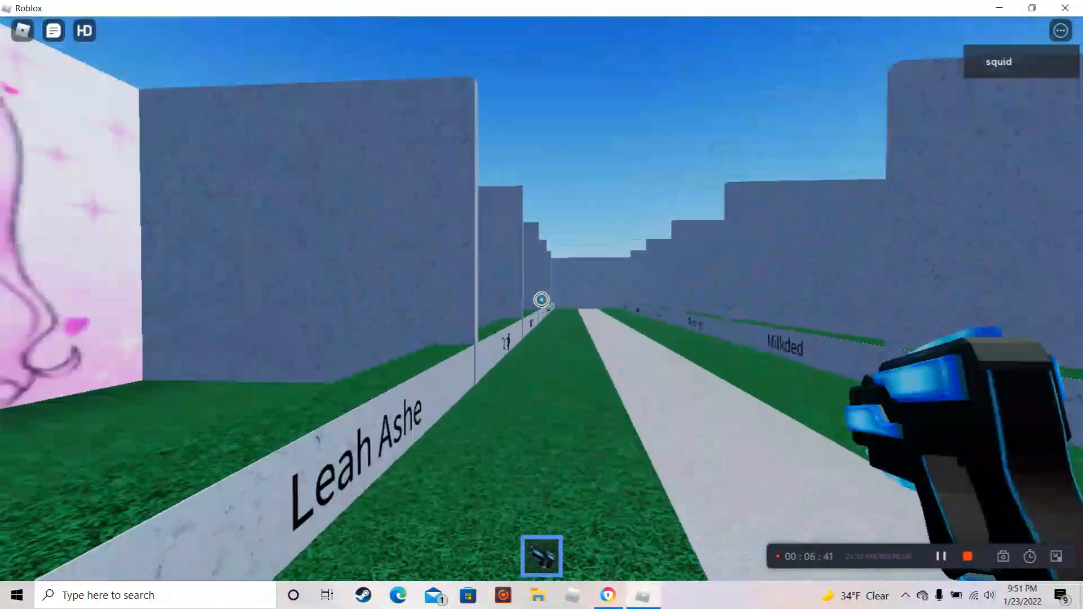
mouse_move(542, 300)
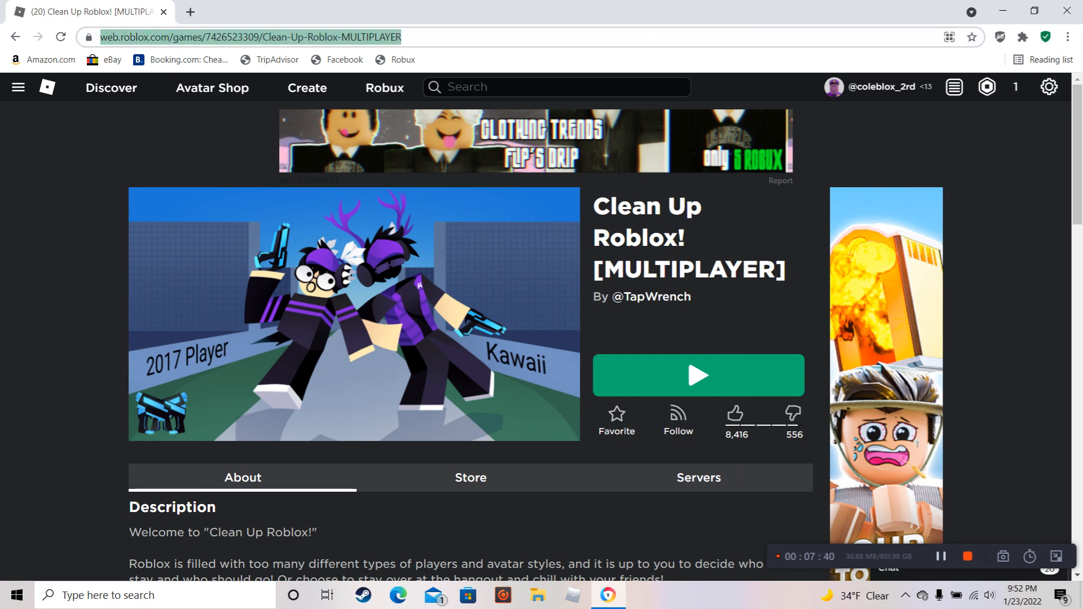
Step: Highlight the game page URL in Chrome's address bar and bring up its copy menu
right_click(248, 36)
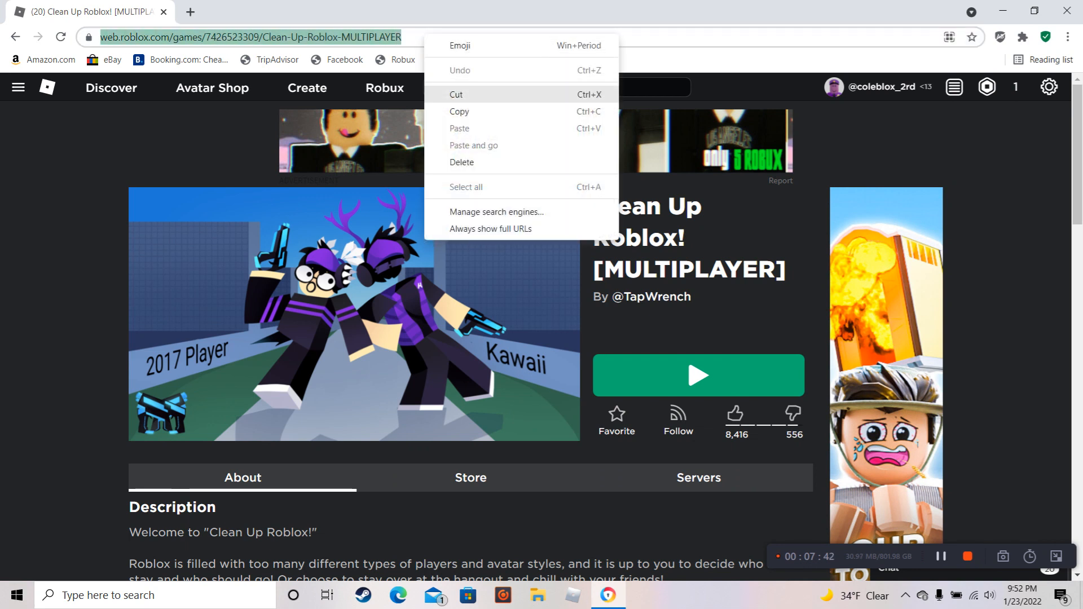